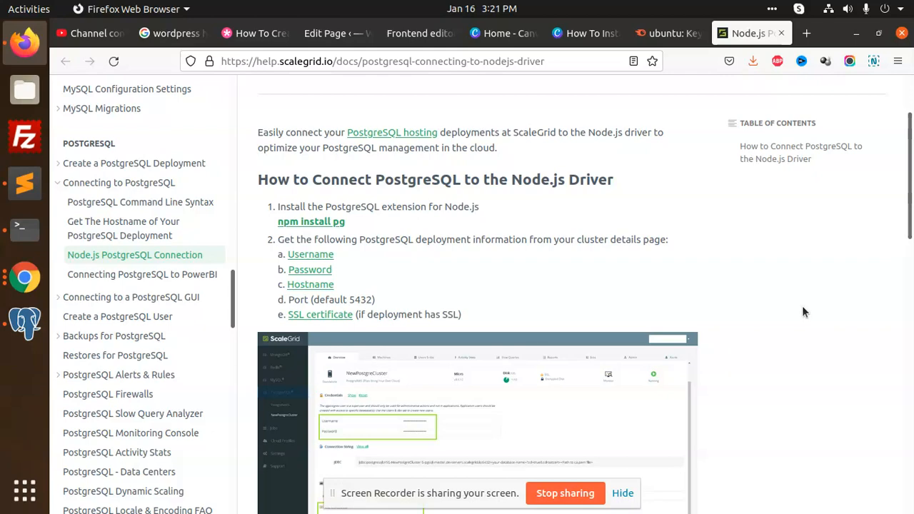
{"action": "mouse_move", "coordinate": [24, 227]}
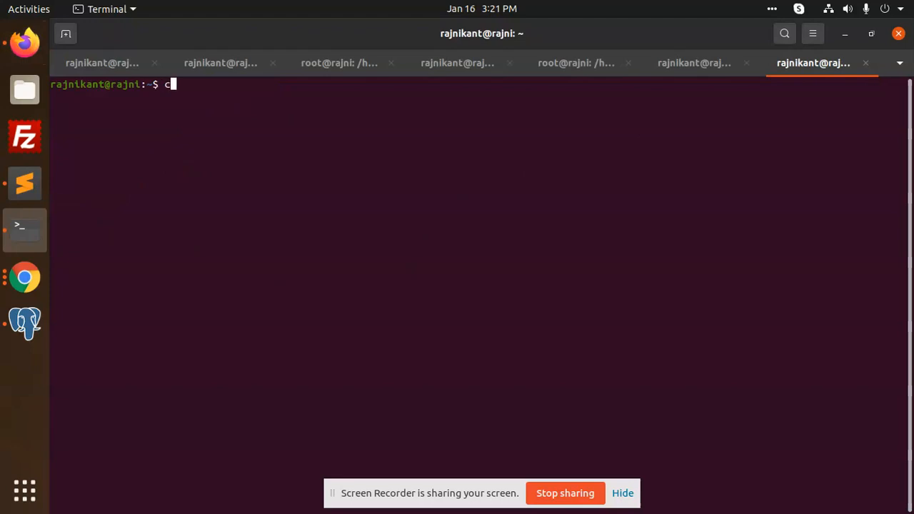
- Create a new postgres folder under /var/www/html with sudo mkdir
{"action": "type", "text": "d /var/"}
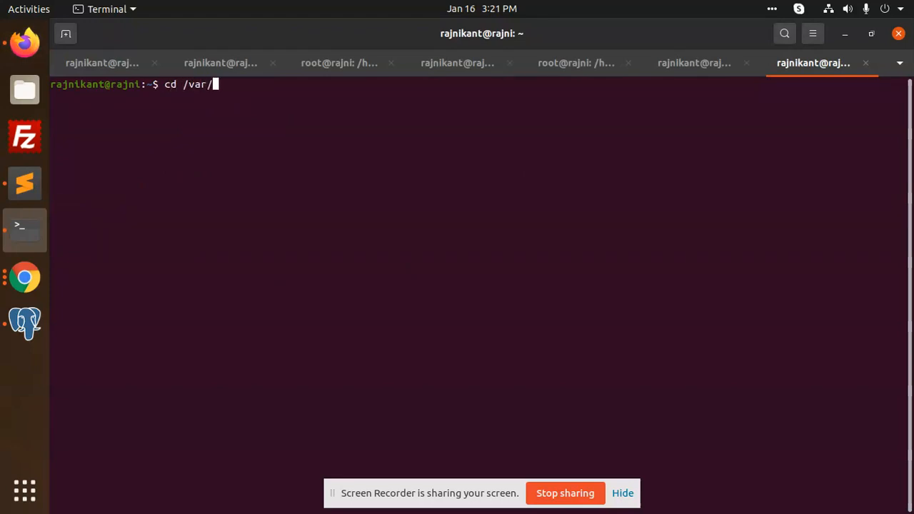
{"action": "type", "text": "www/html/"}
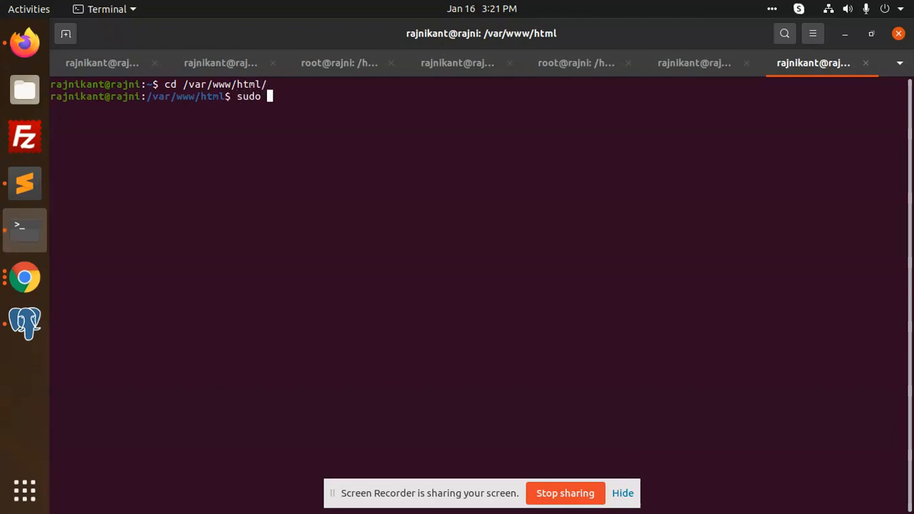
{"action": "type", "text": "mkdir"}
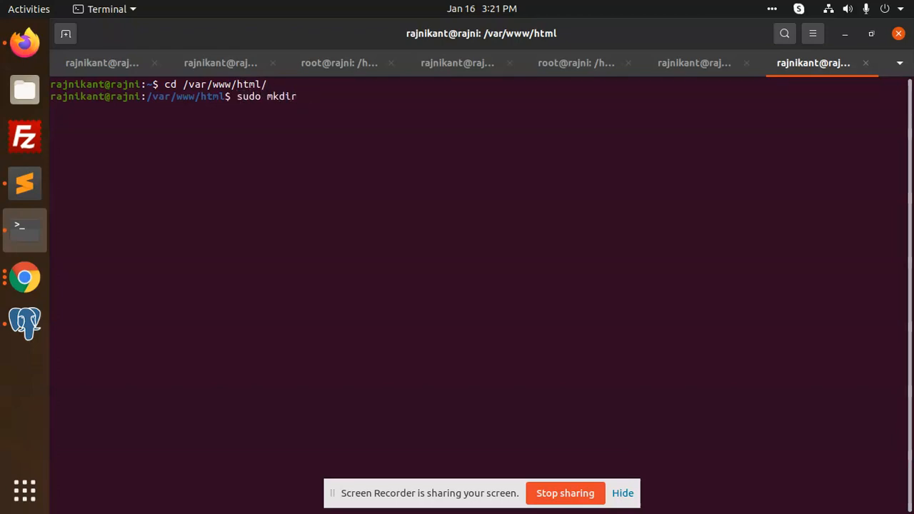
{"action": "type", "text": "postgres"}
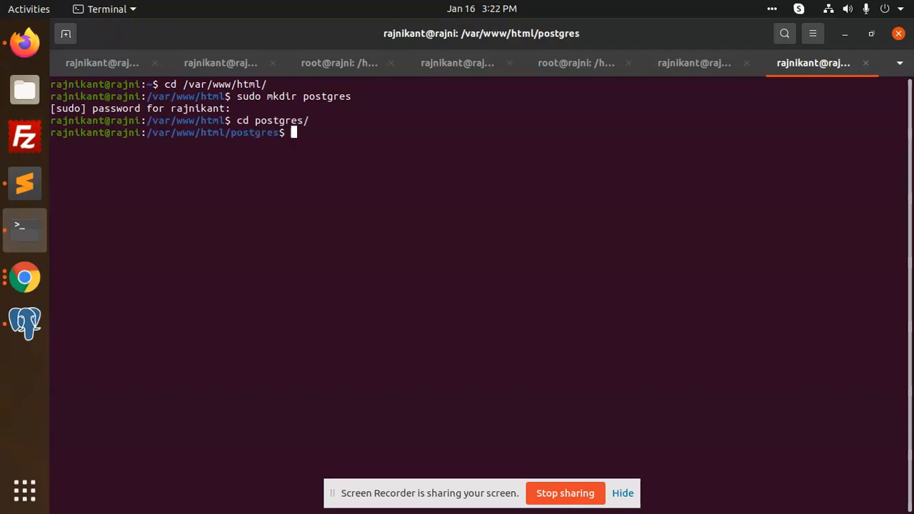
- Attempt npm init -y inside postgres, which fails with EACCES, then clear the prompt
{"action": "type", "text": "n"}
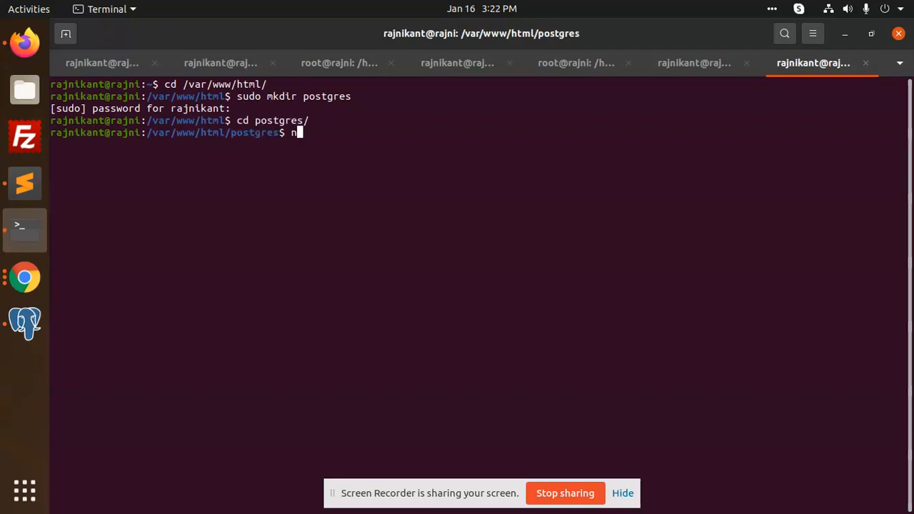
{"action": "type", "text": "pm i"}
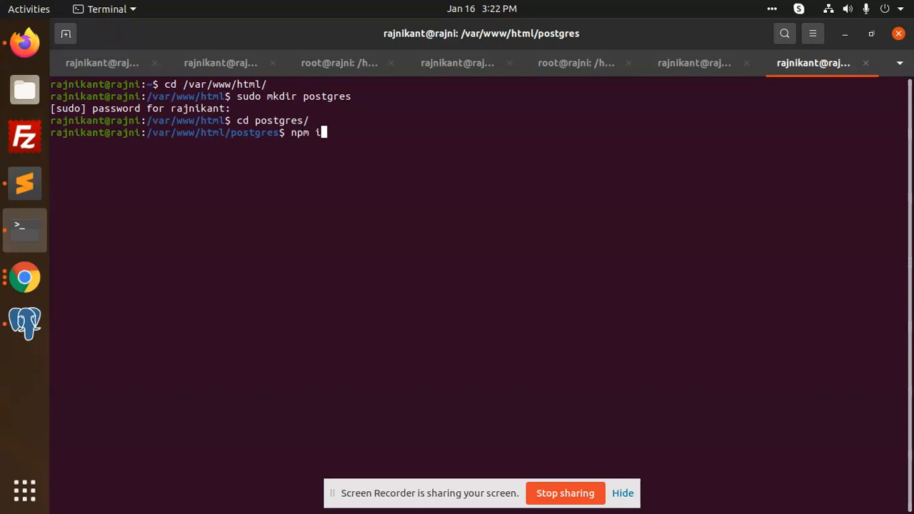
{"action": "type", "text": "nit -y"}
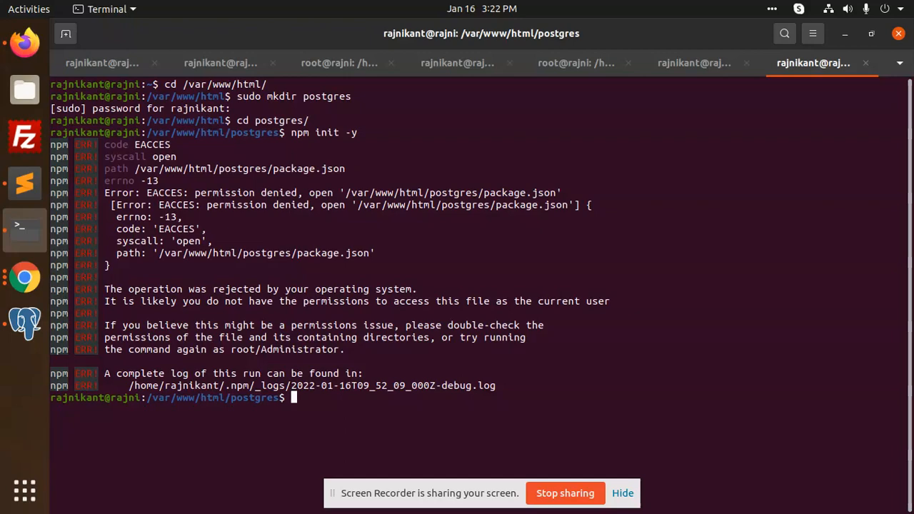
{"action": "type", "text": "sudo sudo -u postgres psql"}
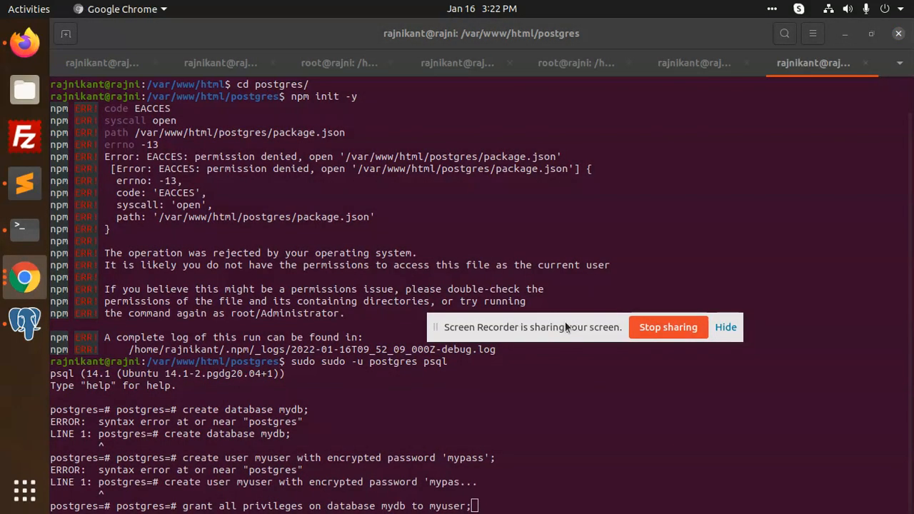
{"action": "key", "text": "ctrl+c"}
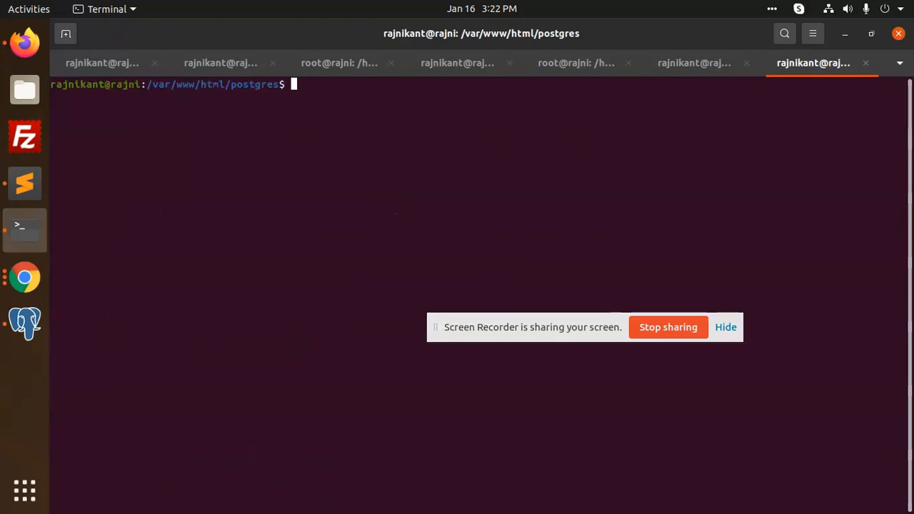
- Open the postgres folder's permissions to 0777 recursively and run npm init -y successfully
{"action": "type", "text": "cd .."}
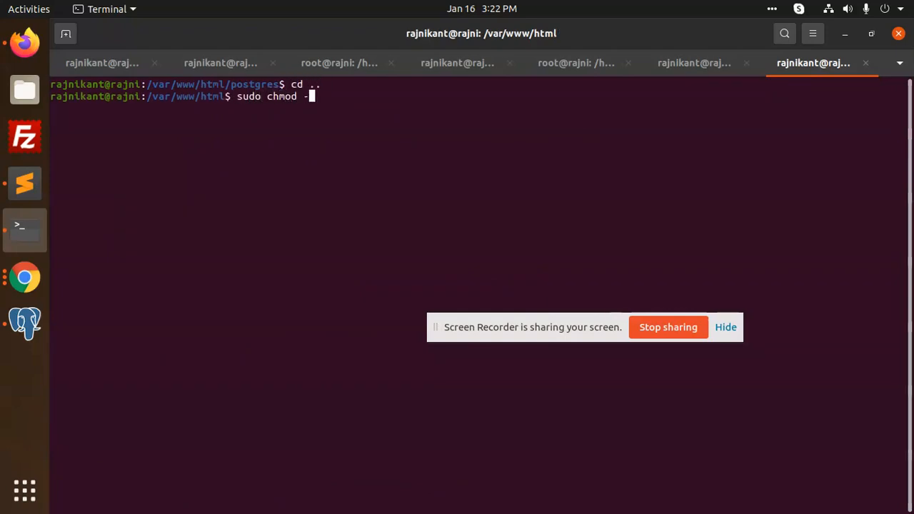
{"action": "type", "text": "R 0777 postgres/"}
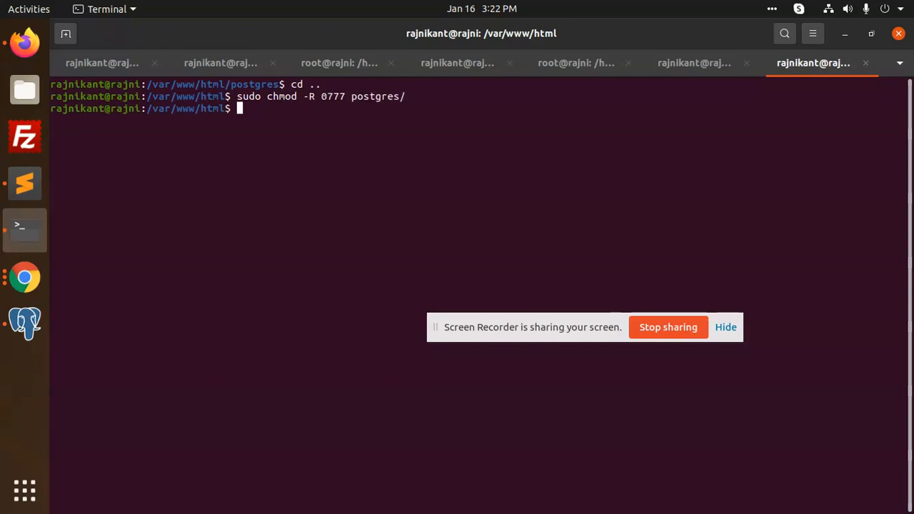
{"action": "type", "text": "cd postgres/"}
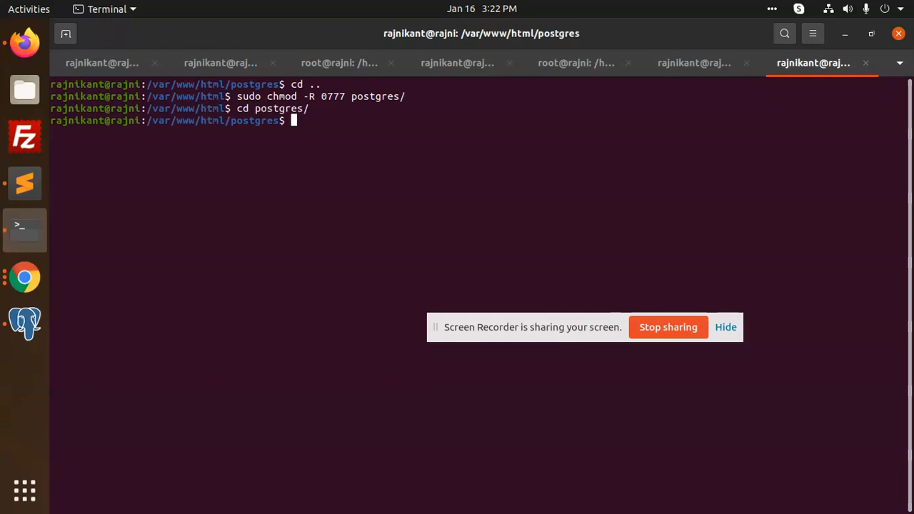
{"action": "type", "text": "npm init -y"}
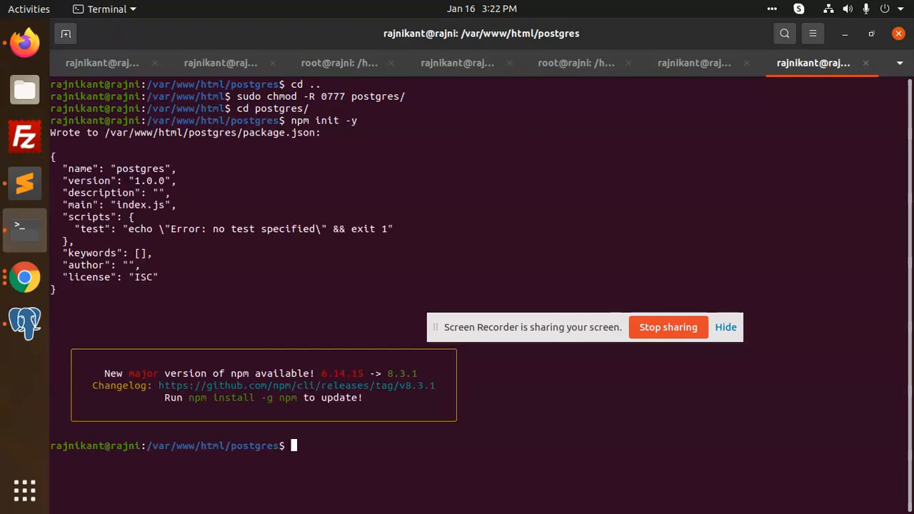
{"action": "mouse_move", "coordinate": [410, 279]}
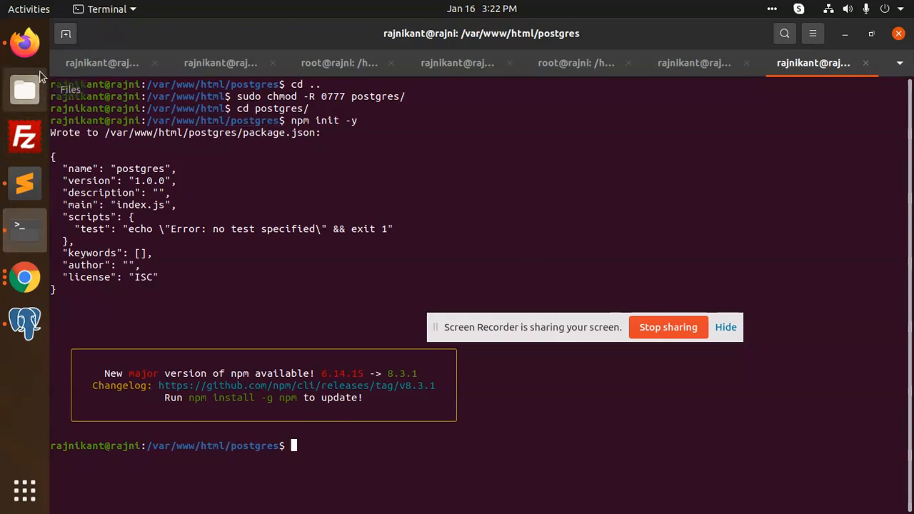
- Browse Files to /var/www/html/postgres, which holds only package.json
{"action": "left_click", "coordinate": [24, 90]}
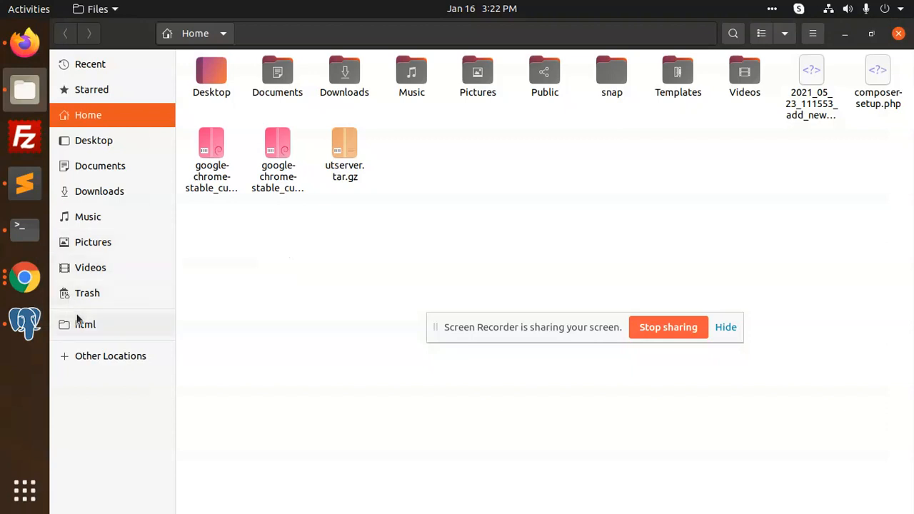
{"action": "left_click", "coordinate": [85, 324]}
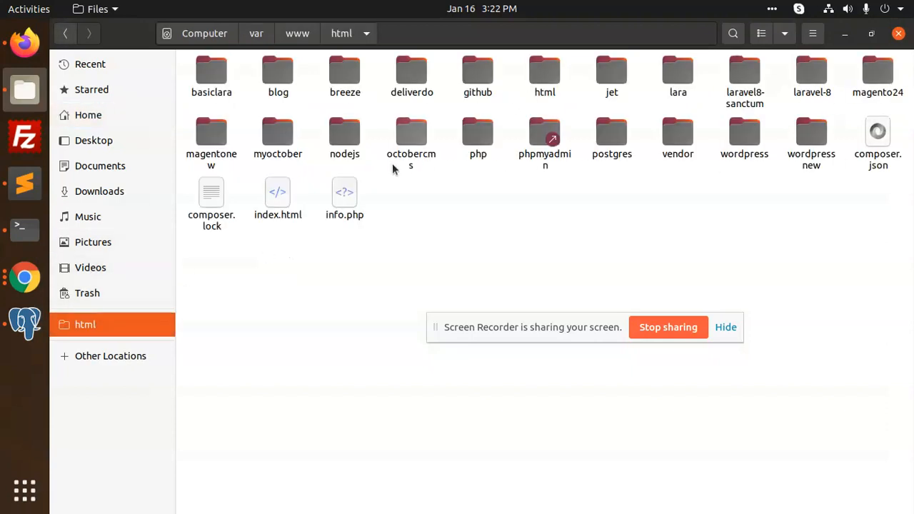
{"action": "double_click", "coordinate": [611, 136]}
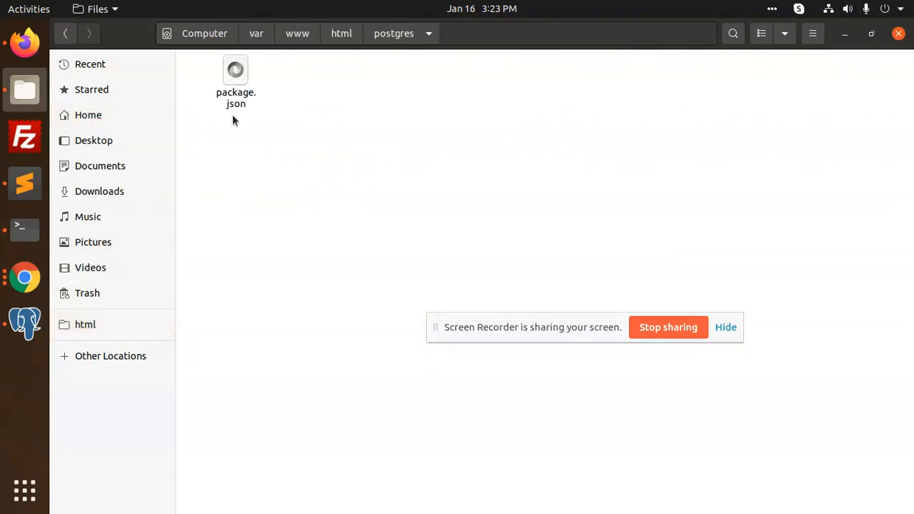
{"action": "mouse_move", "coordinate": [315, 158]}
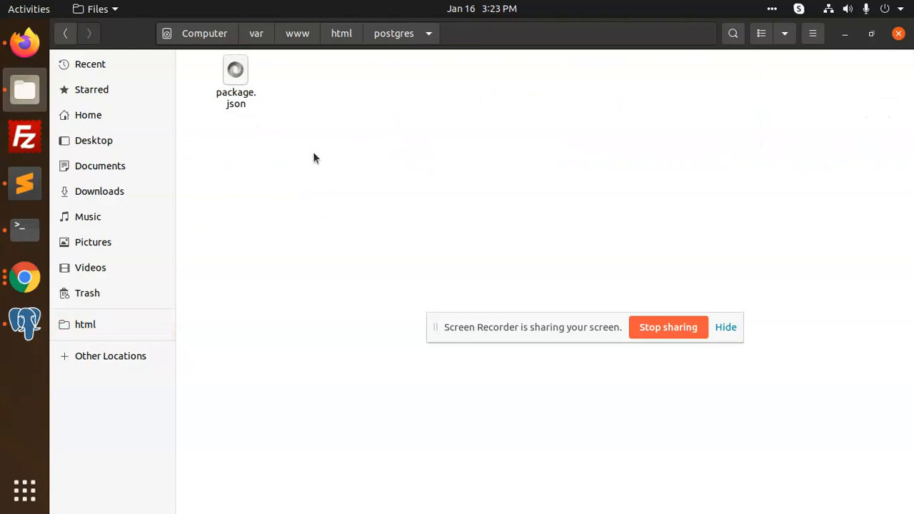
{"action": "right_click", "coordinate": [314, 157]}
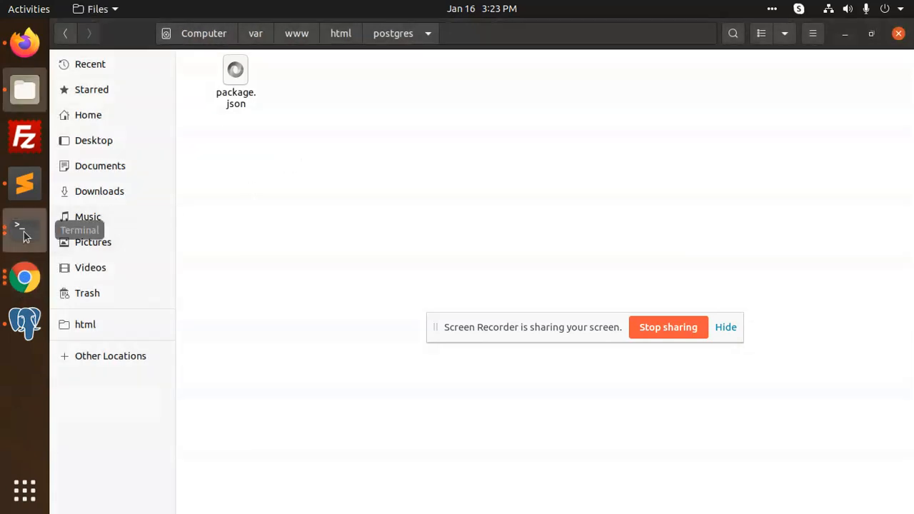
- Create index.js with touch and install pg by pasting 'npm install pg --save'
{"action": "left_click", "coordinate": [25, 227]}
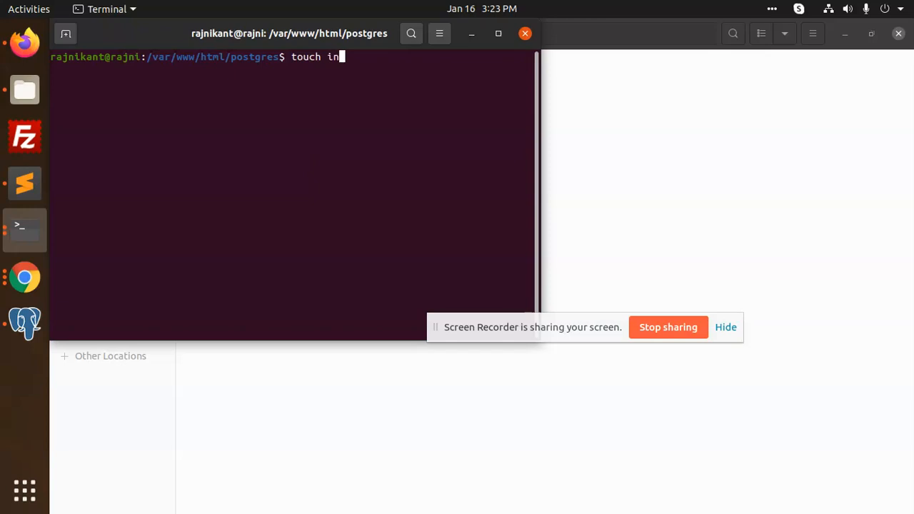
{"action": "type", "text": "dex,"}
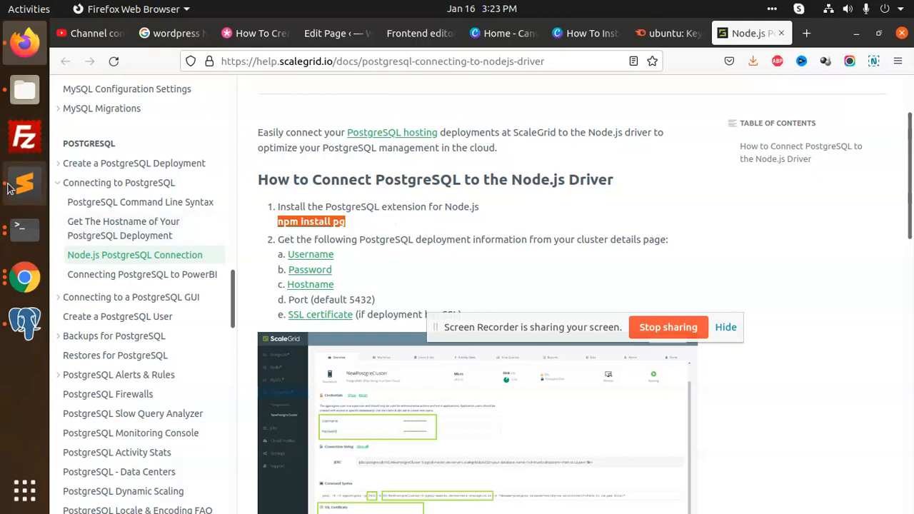
{"action": "left_click", "coordinate": [25, 183]}
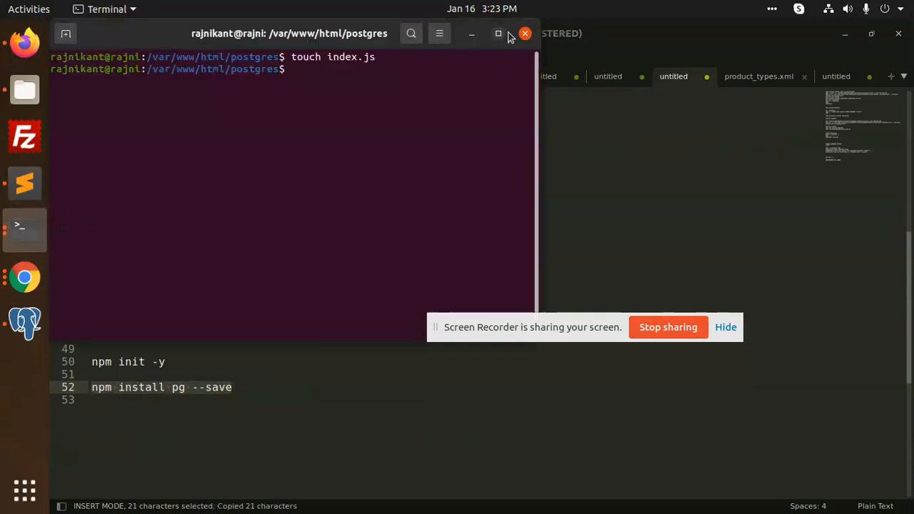
{"action": "right_click", "coordinate": [297, 125]}
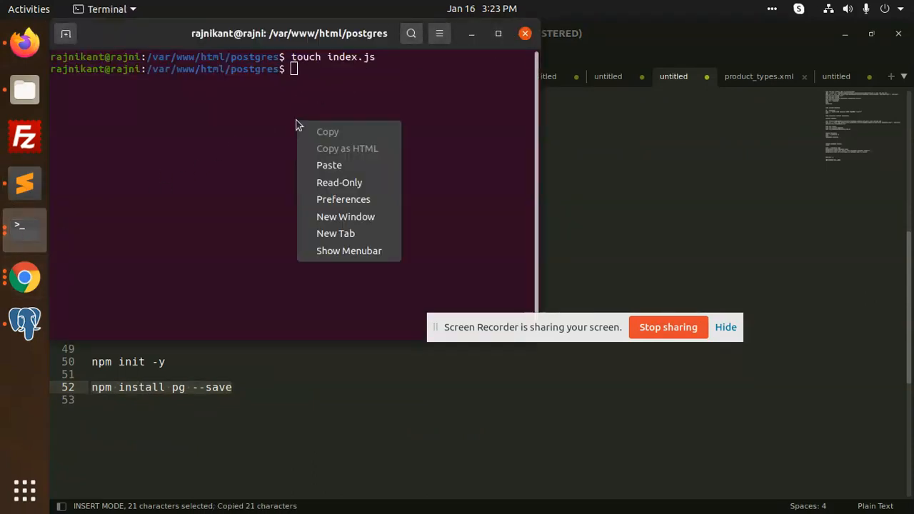
{"action": "left_click", "coordinate": [329, 165]}
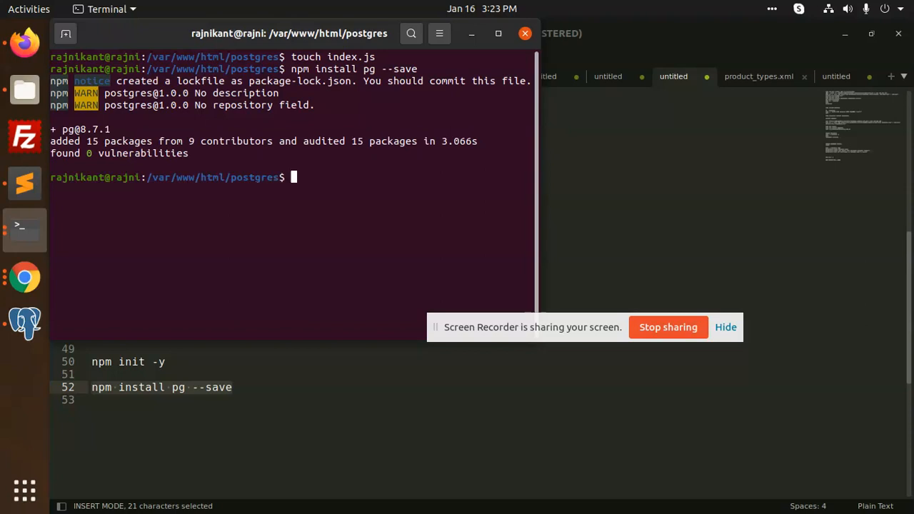
{"action": "mouse_move", "coordinate": [613, 200]}
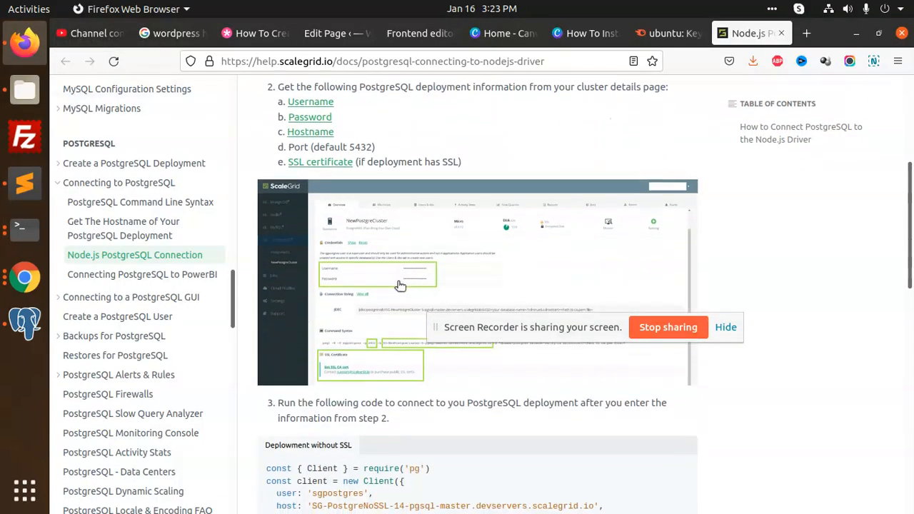
- Scroll the guide to the 'Deployment without SSL' connection code
{"action": "scroll", "scroll_direction": "down", "scroll_amount": 3}
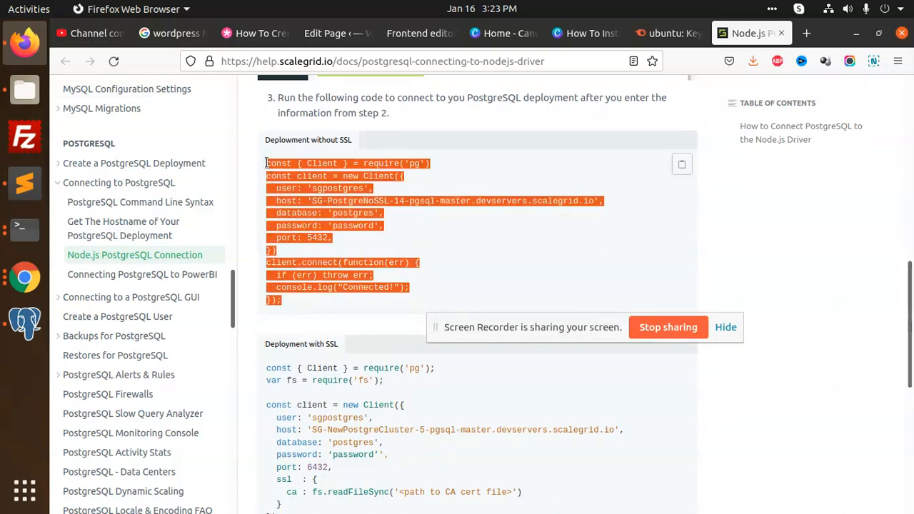
{"action": "mouse_move", "coordinate": [418, 251]}
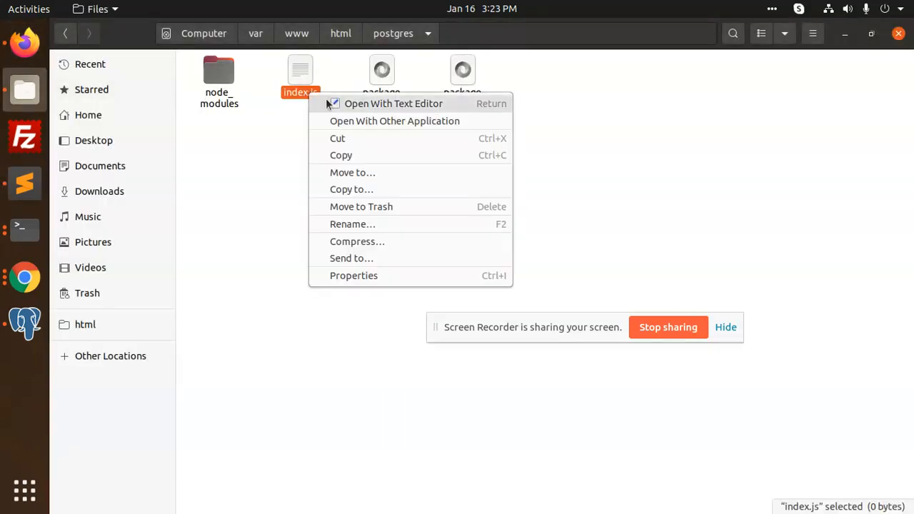
{"action": "left_click", "coordinate": [394, 103]}
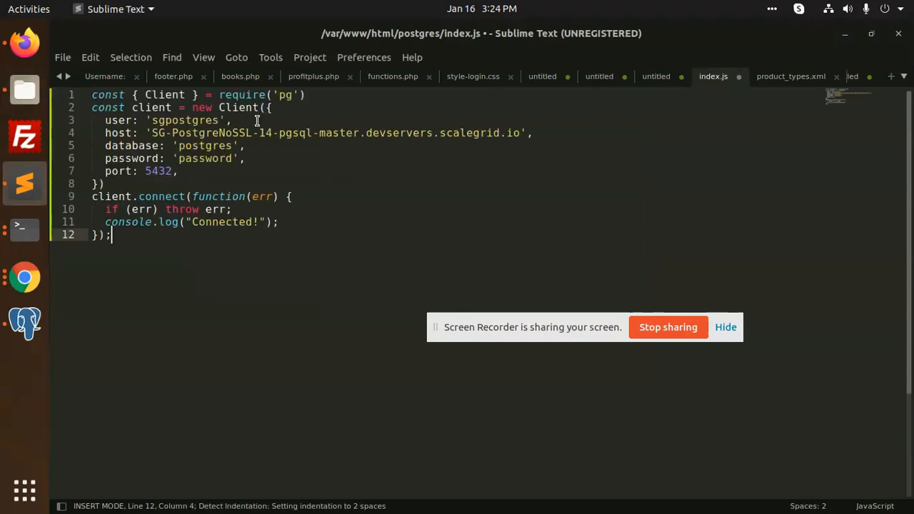
{"action": "left_click", "coordinate": [182, 120]}
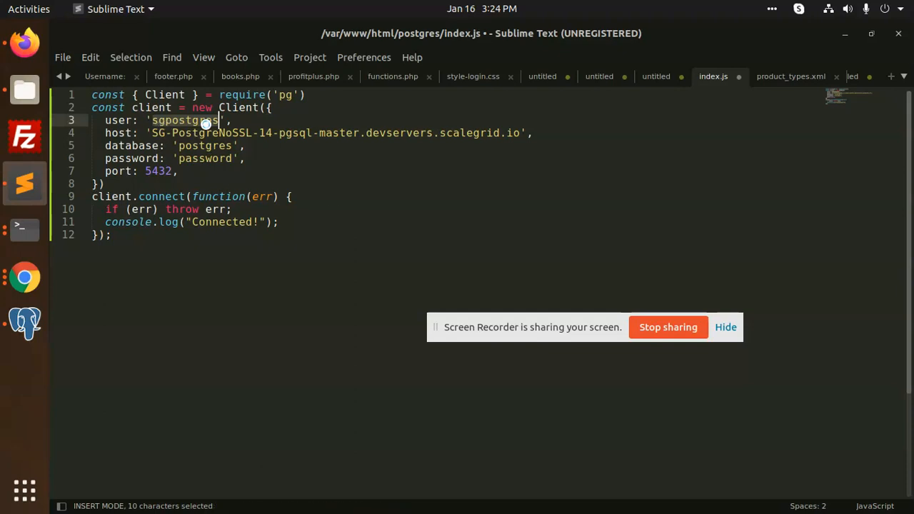
{"action": "key", "text": "Delete"}
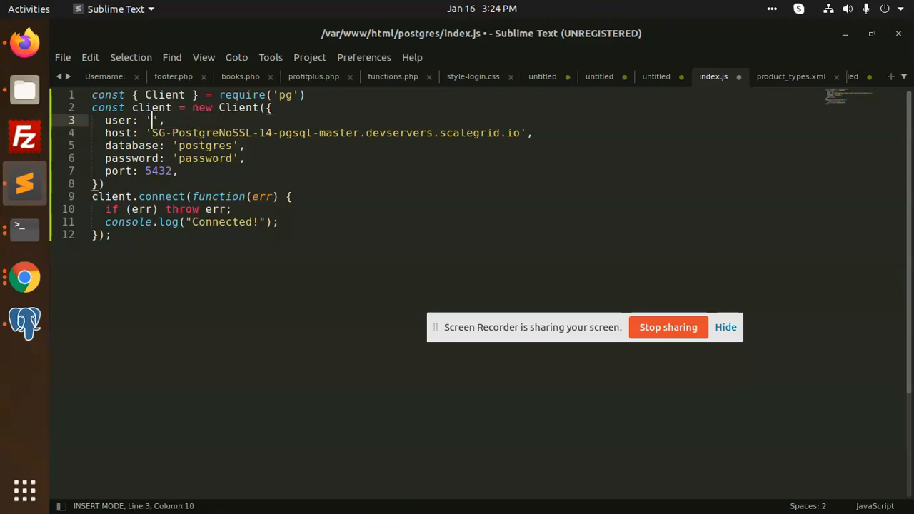
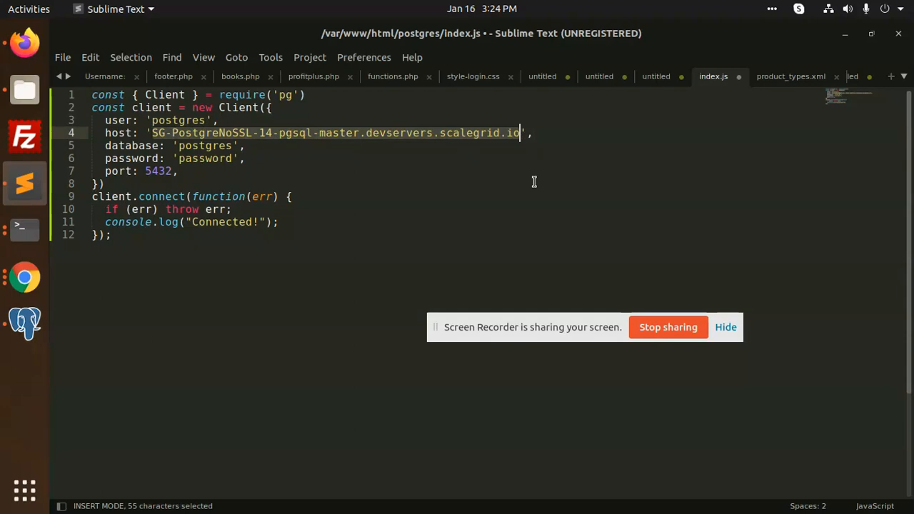
{"action": "key", "text": "Delete"}
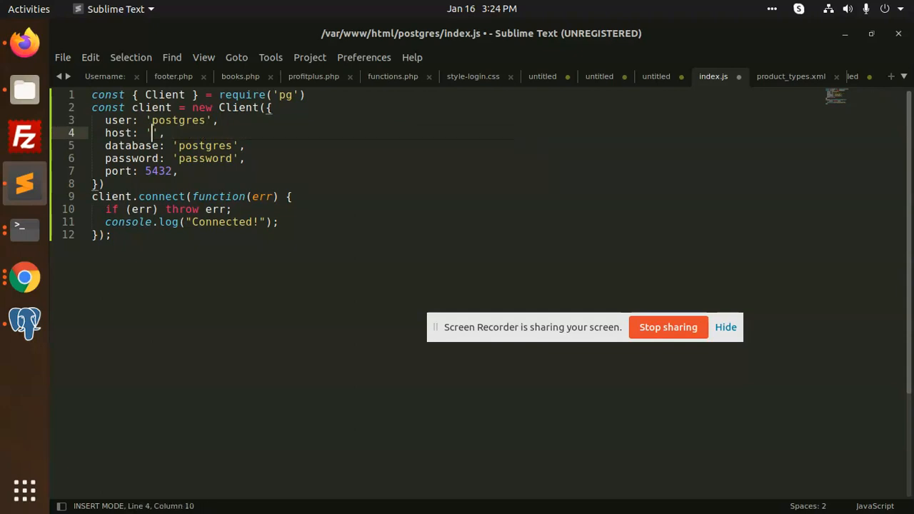
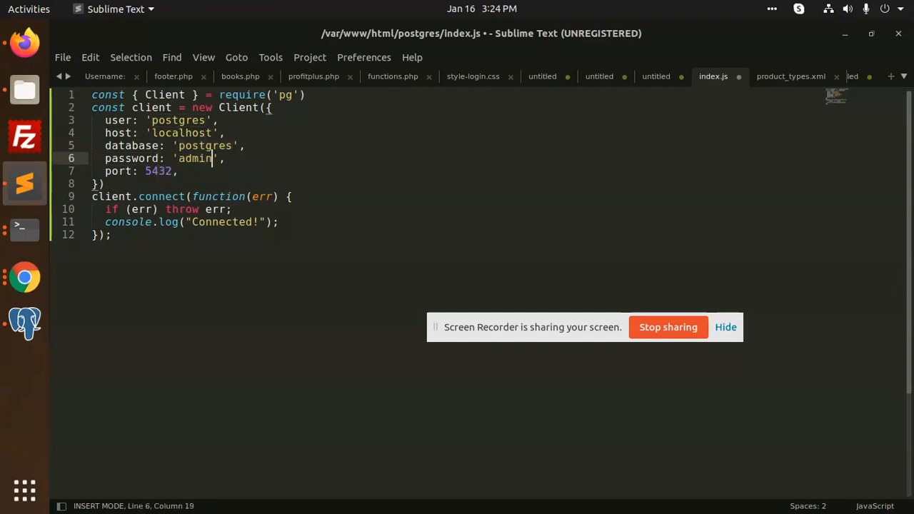
{"action": "left_click", "coordinate": [107, 234]}
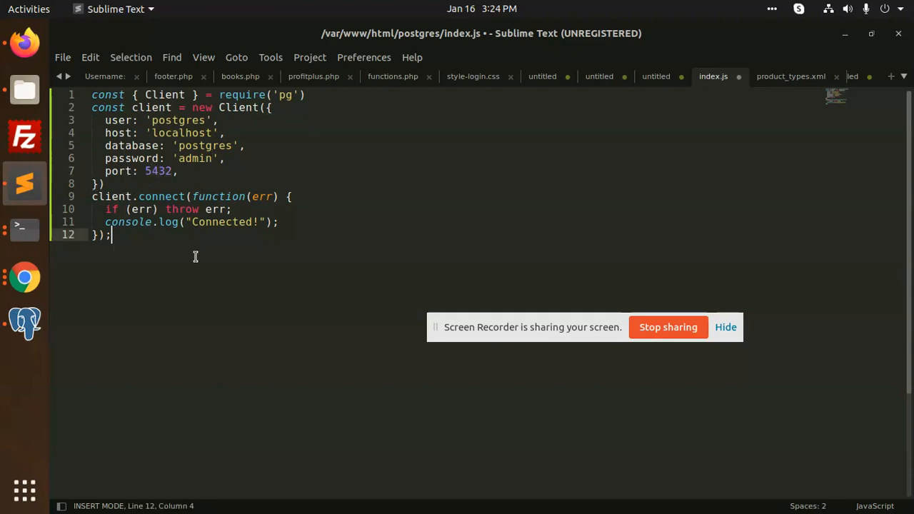
{"action": "key", "text": "ctrl+s"}
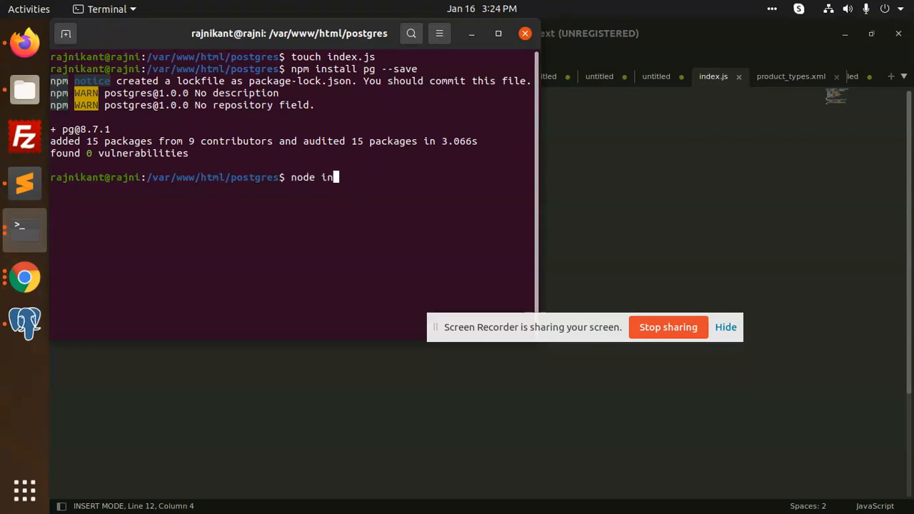
- Run node index.js to print Connected!, then bring index.js back up in Sublime Text
{"action": "type", "text": "dex."}
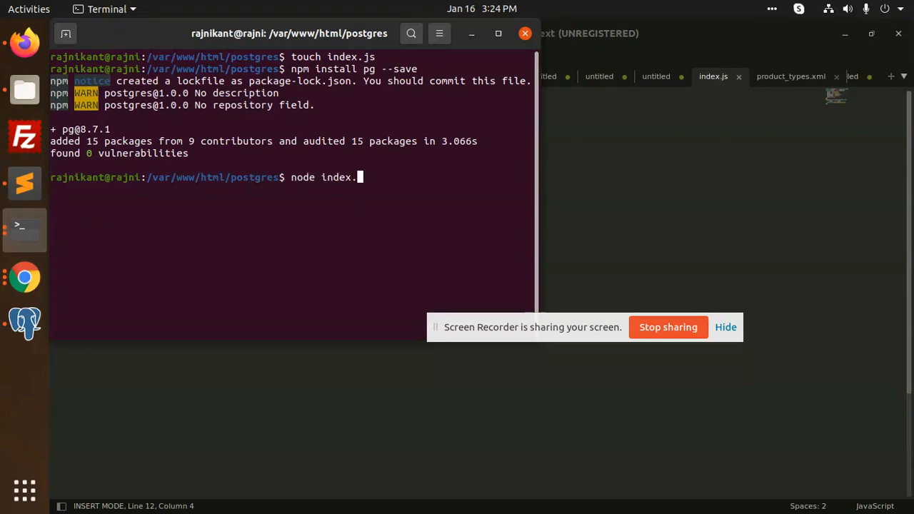
{"action": "key", "text": "Return"}
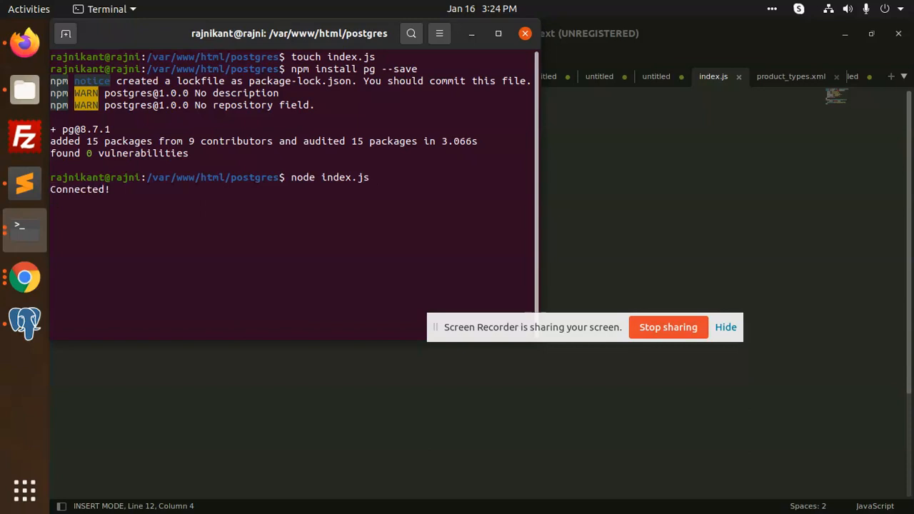
{"action": "left_click", "coordinate": [24, 184]}
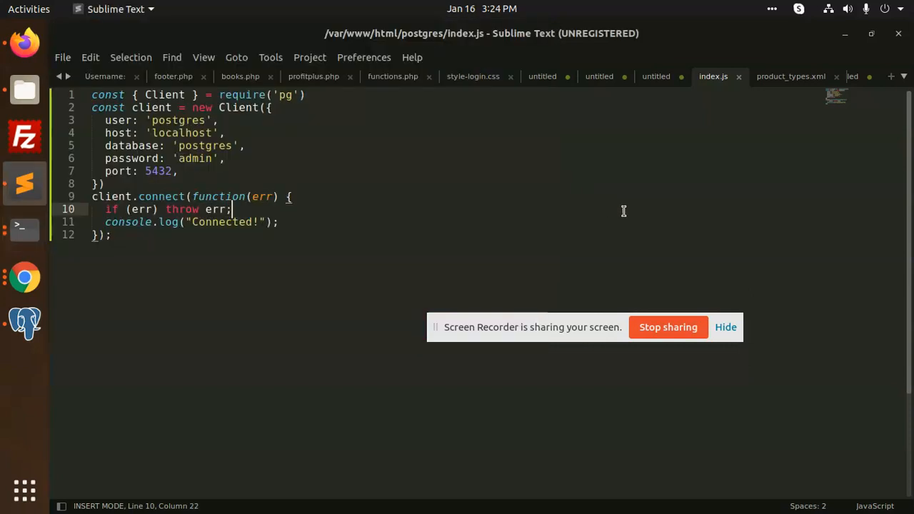